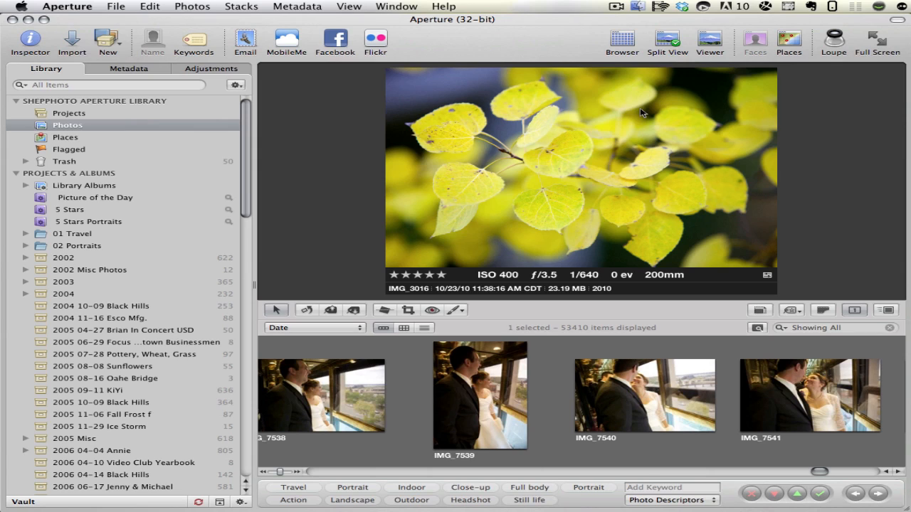
pyautogui.moveTo(454, 185)
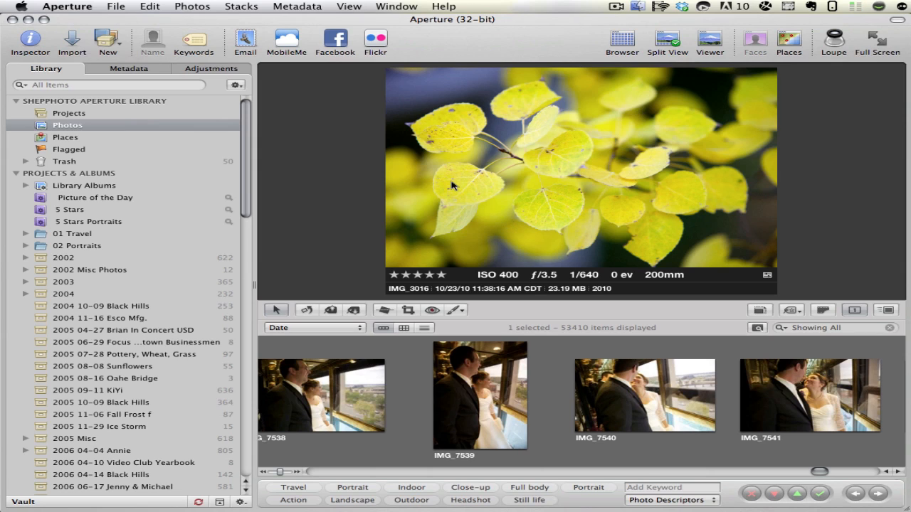
pyautogui.moveTo(396, 134)
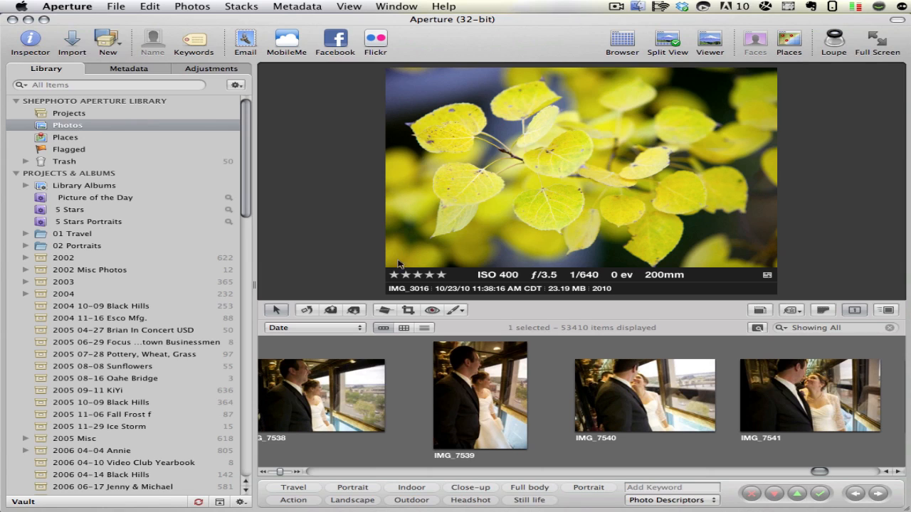
pyautogui.moveTo(221, 97)
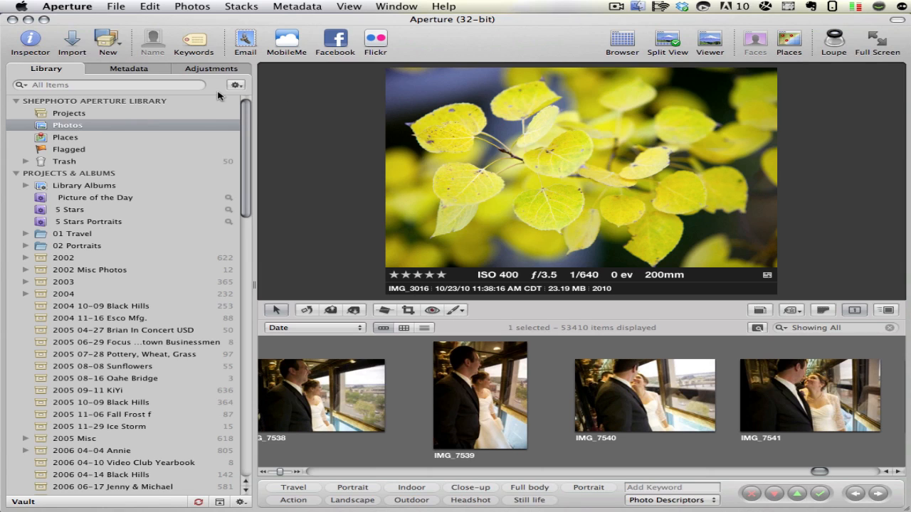
pyautogui.moveTo(183, 153)
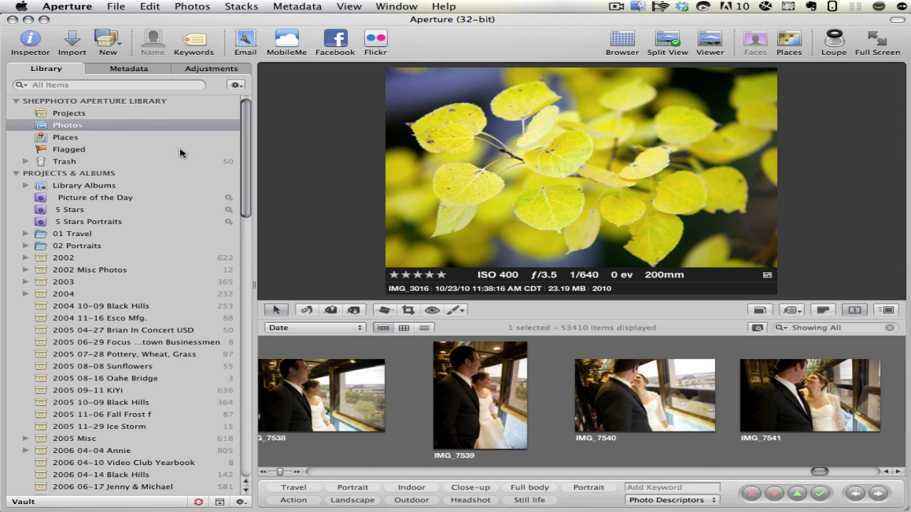
# Show the 5 Stars album, then expand the 01 Travel folder into its dated trip projects
pyautogui.scroll(-3)
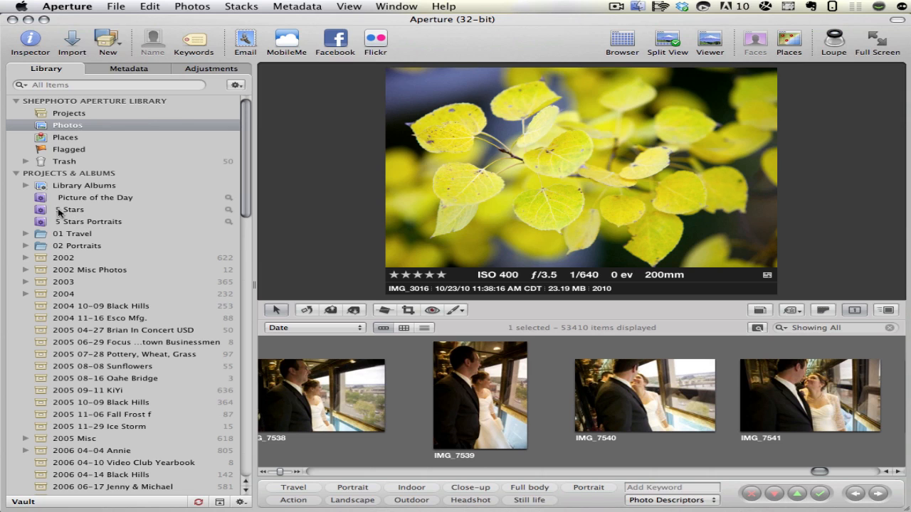
pyautogui.moveTo(70, 214)
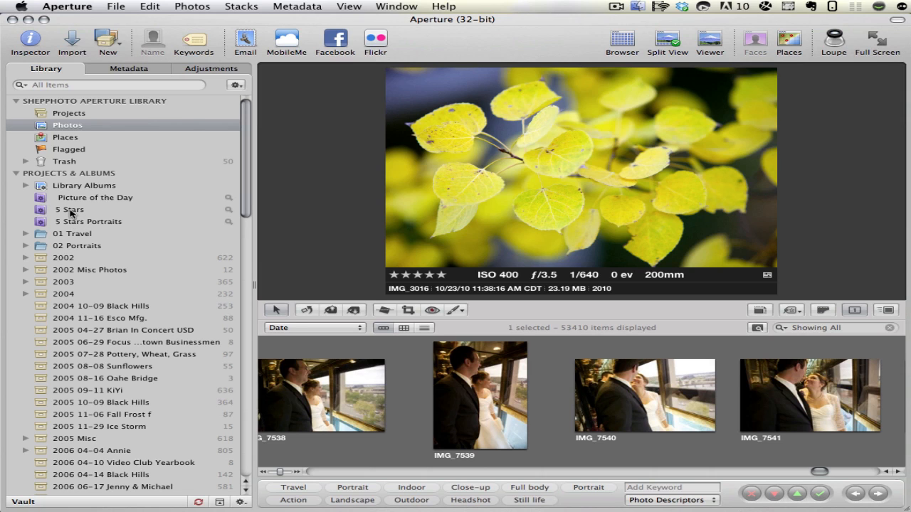
pyautogui.click(68, 210)
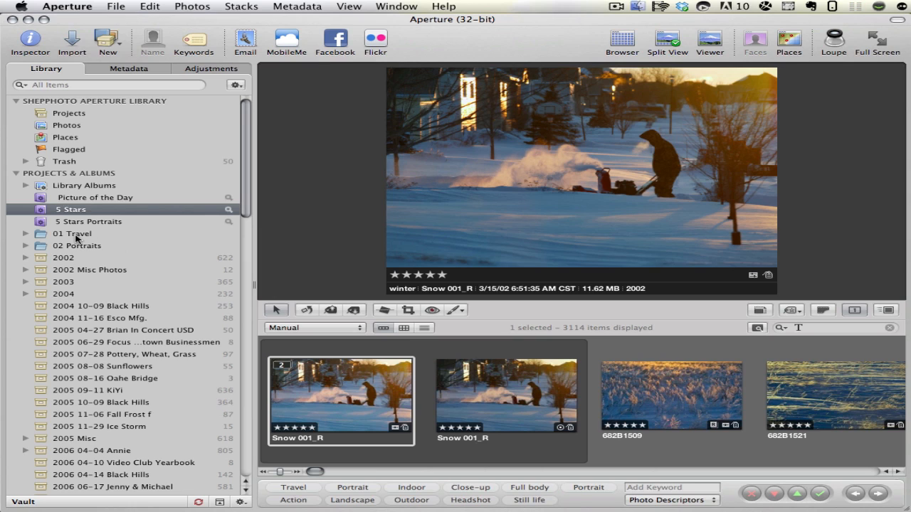
pyautogui.click(74, 233)
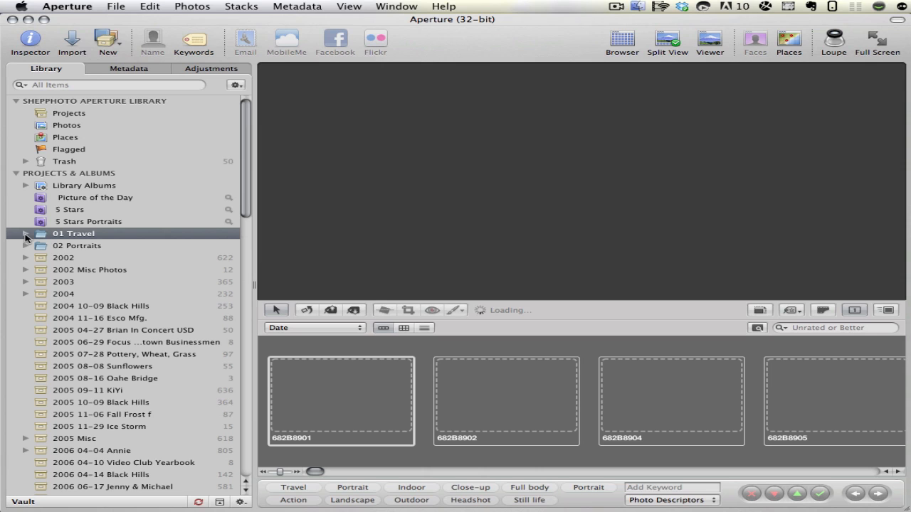
pyautogui.click(26, 233)
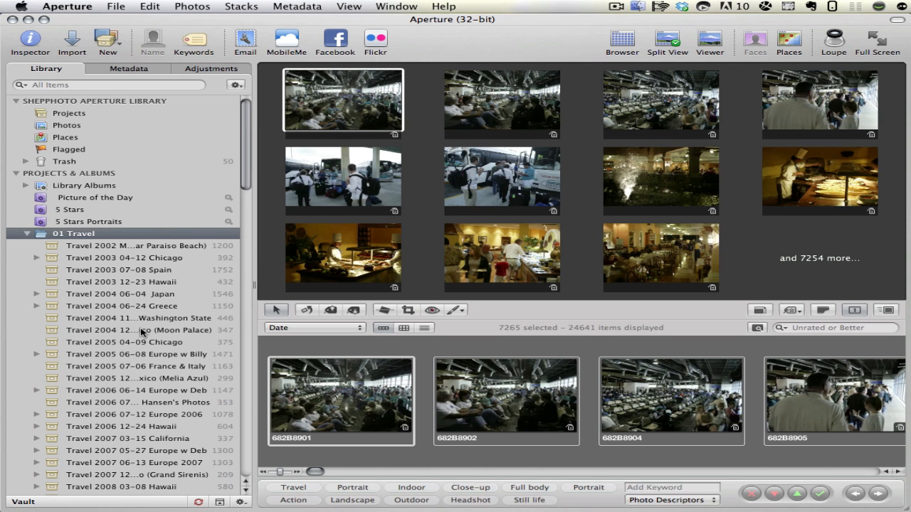
pyautogui.moveTo(57, 253)
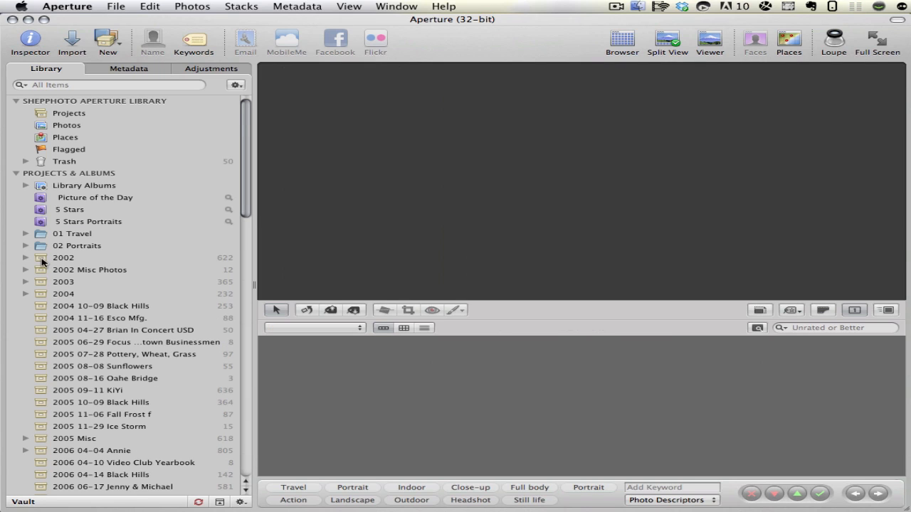
# Expand the 2010 folder to list its date-prefixed 2010 projects
pyautogui.scroll(-3)
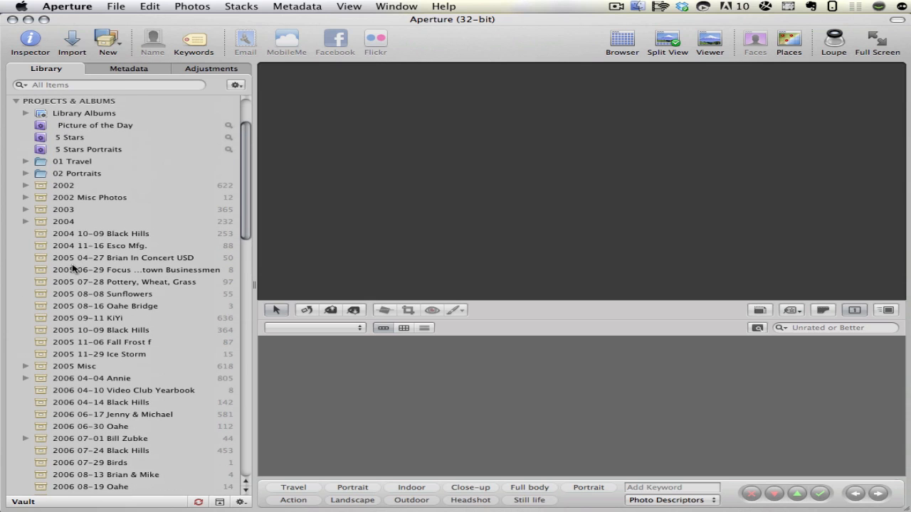
pyautogui.moveTo(79, 361)
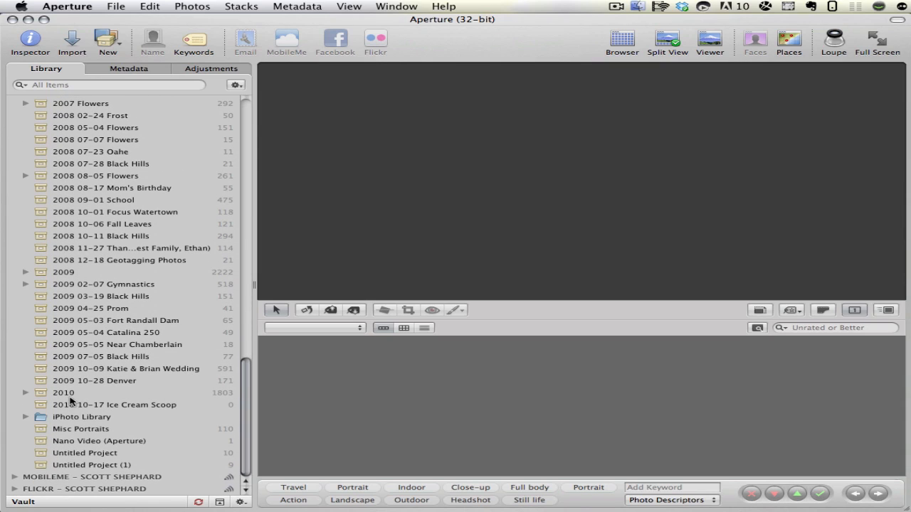
pyautogui.moveTo(51, 399)
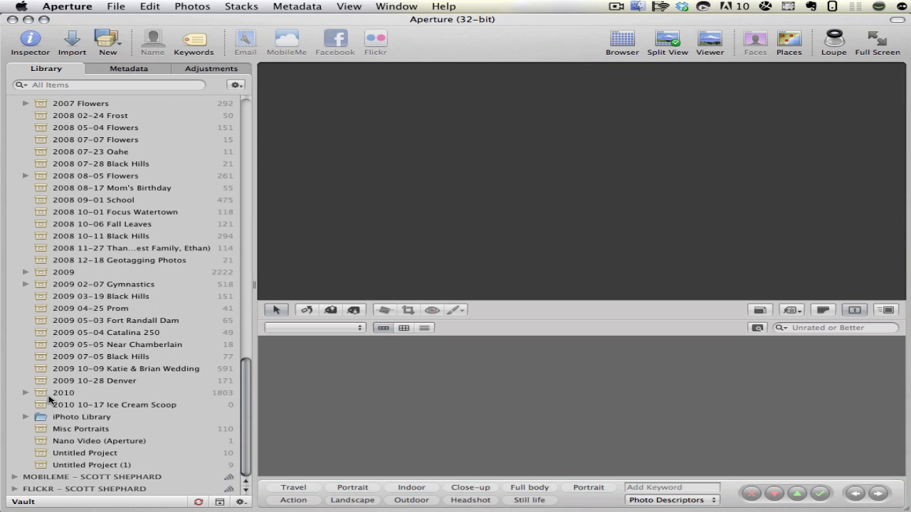
pyautogui.moveTo(58, 393)
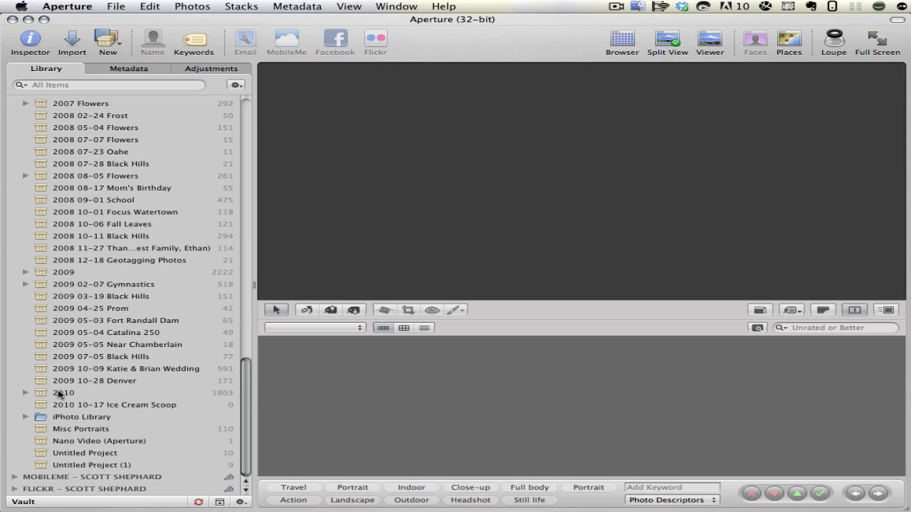
pyautogui.click(26, 392)
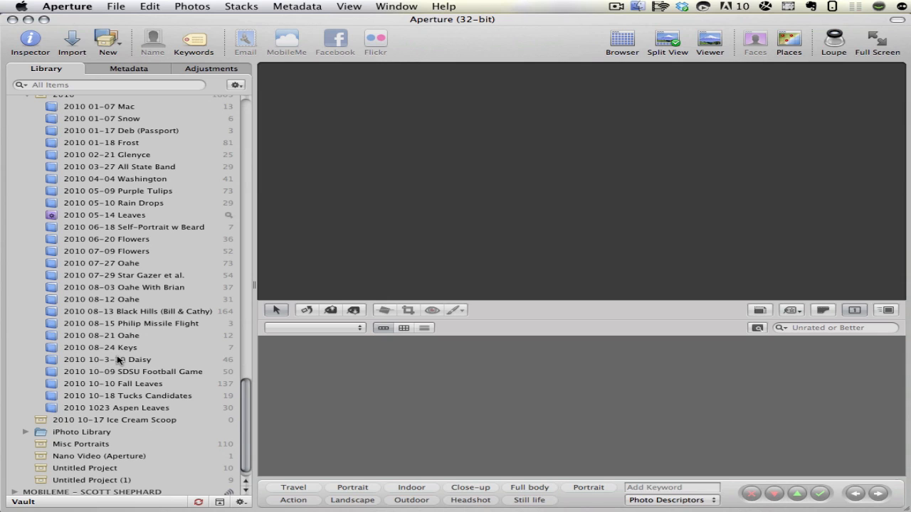
pyautogui.scroll(-3)
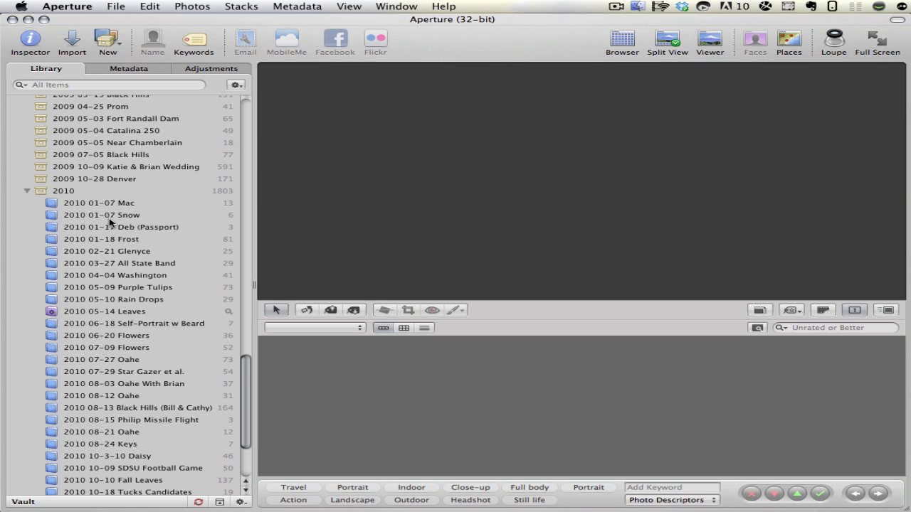
pyautogui.scroll(-3)
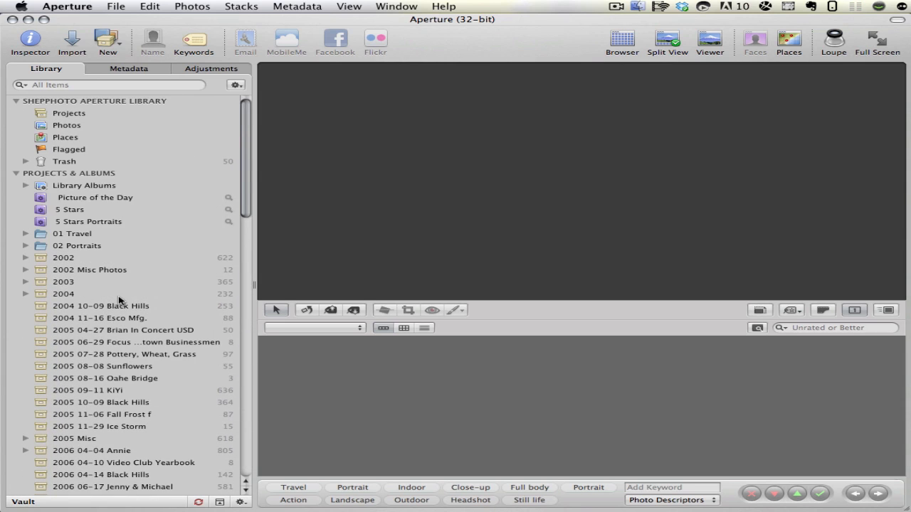
pyautogui.moveTo(60, 236)
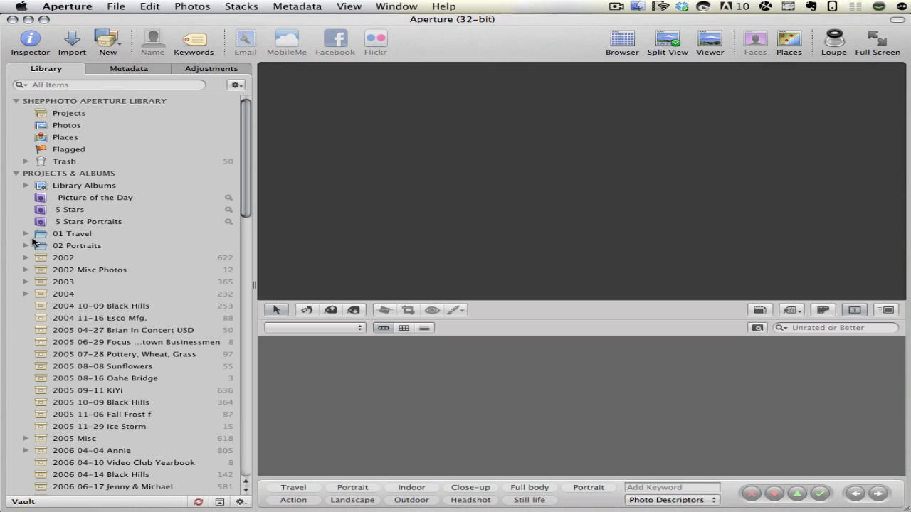
pyautogui.moveTo(23, 239)
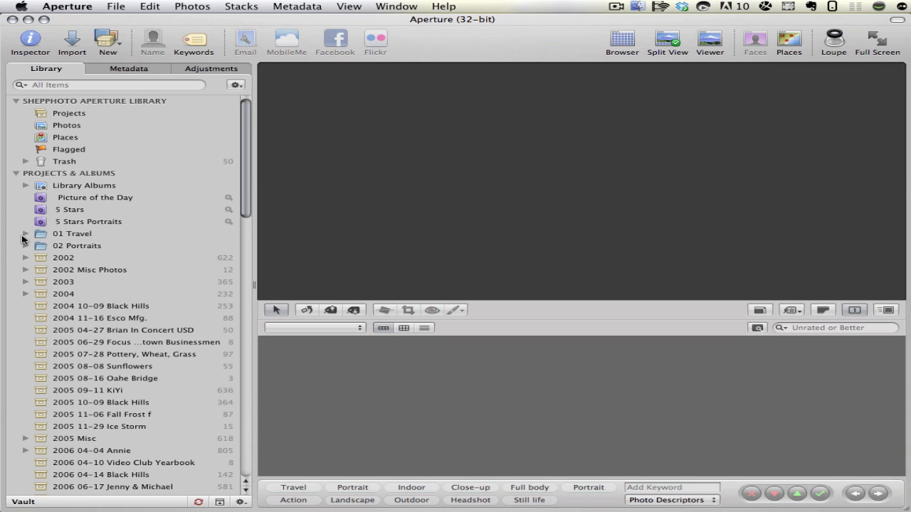
pyautogui.moveTo(71, 259)
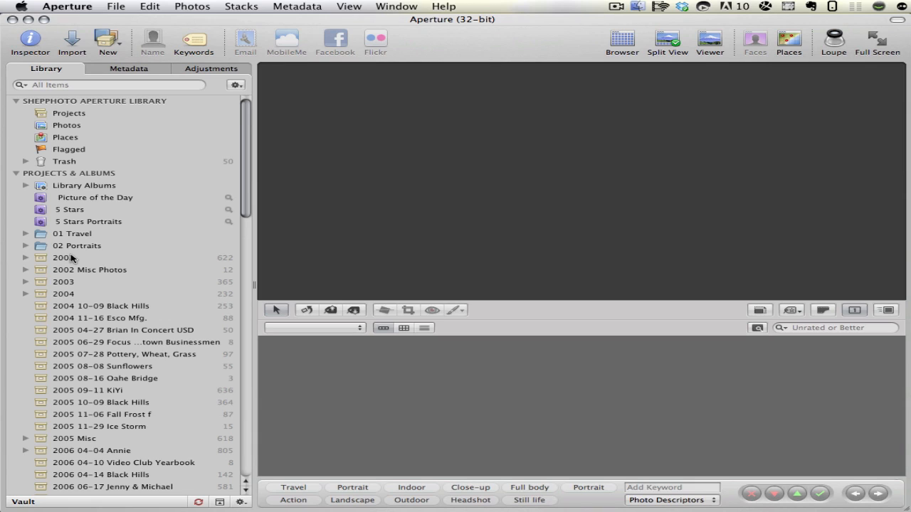
pyautogui.moveTo(37, 241)
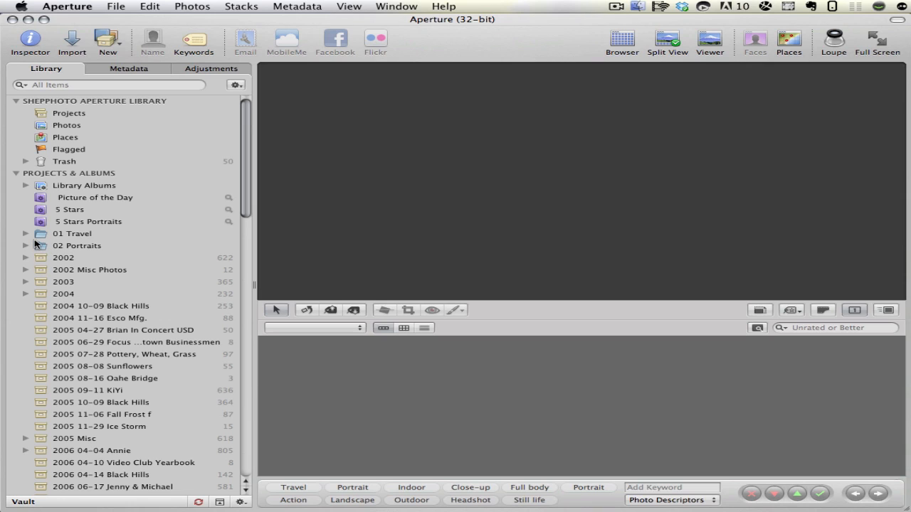
pyautogui.click(25, 234)
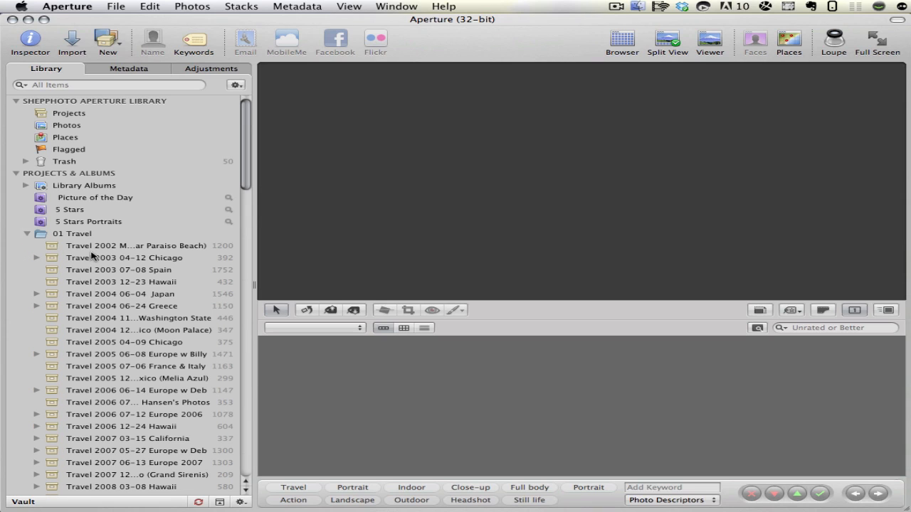
pyautogui.click(26, 234)
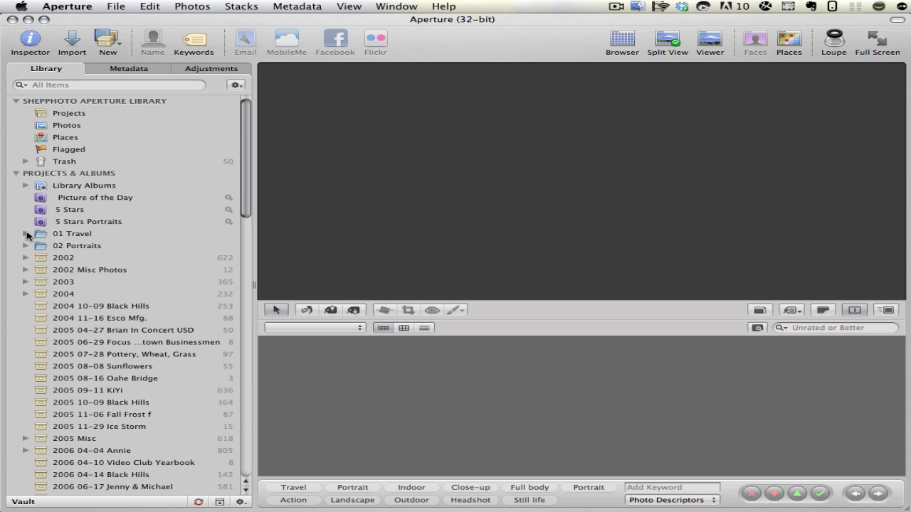
pyautogui.click(25, 234)
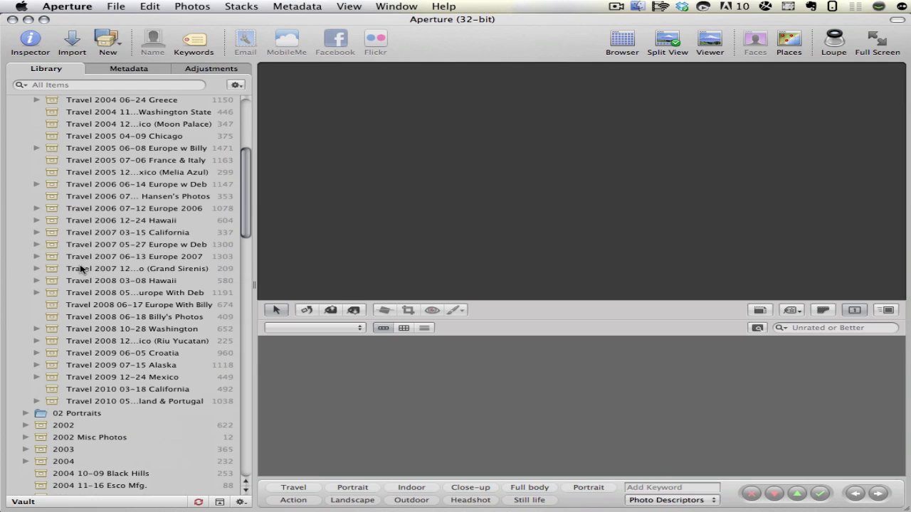
pyautogui.click(37, 245)
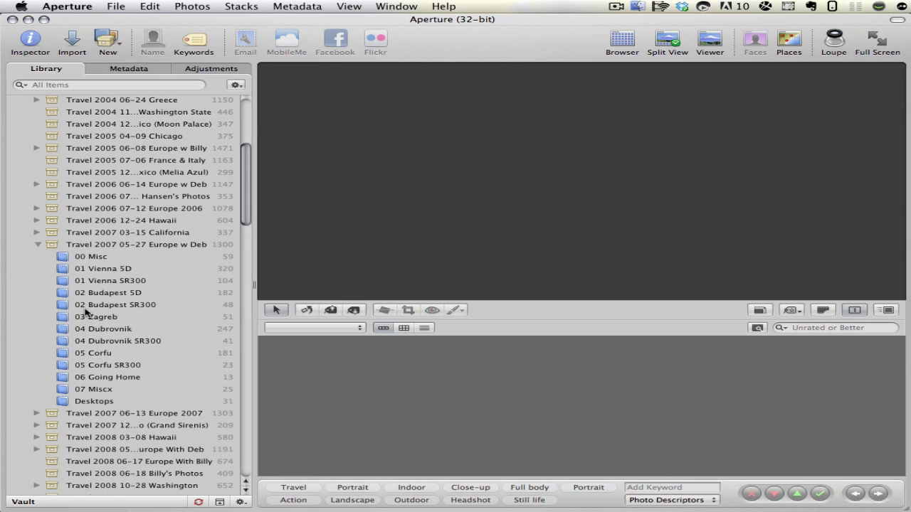
pyautogui.moveTo(102, 251)
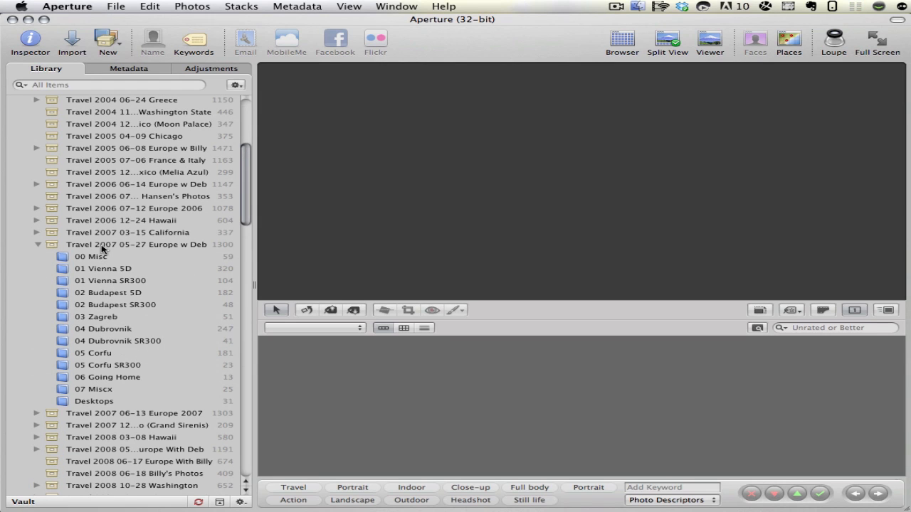
pyautogui.click(136, 245)
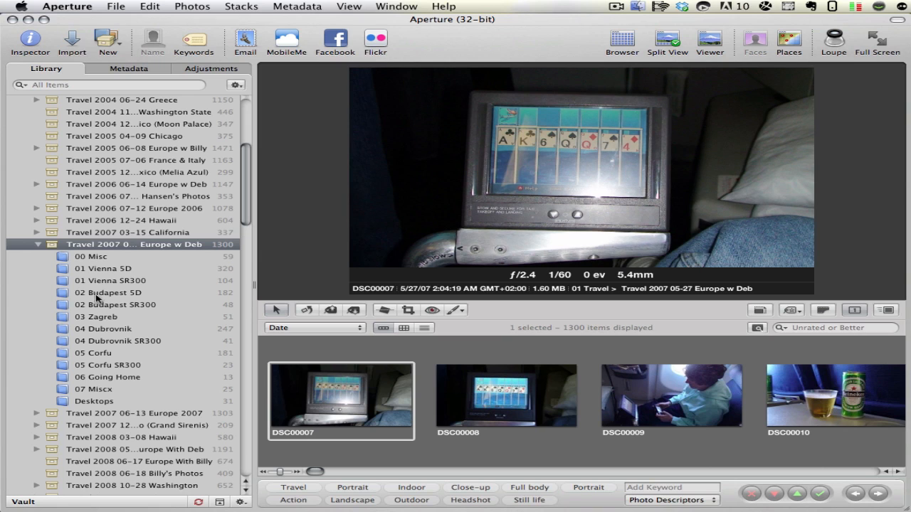
pyautogui.click(97, 316)
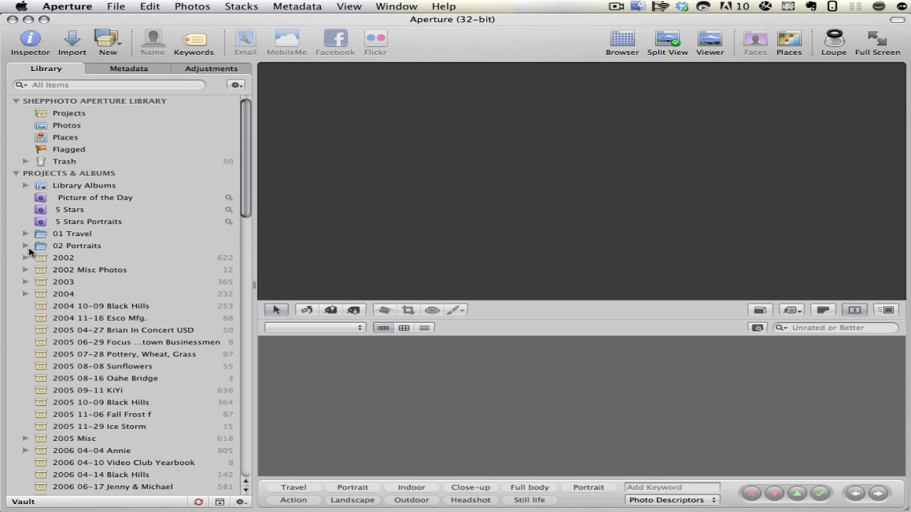
pyautogui.scroll(-3)
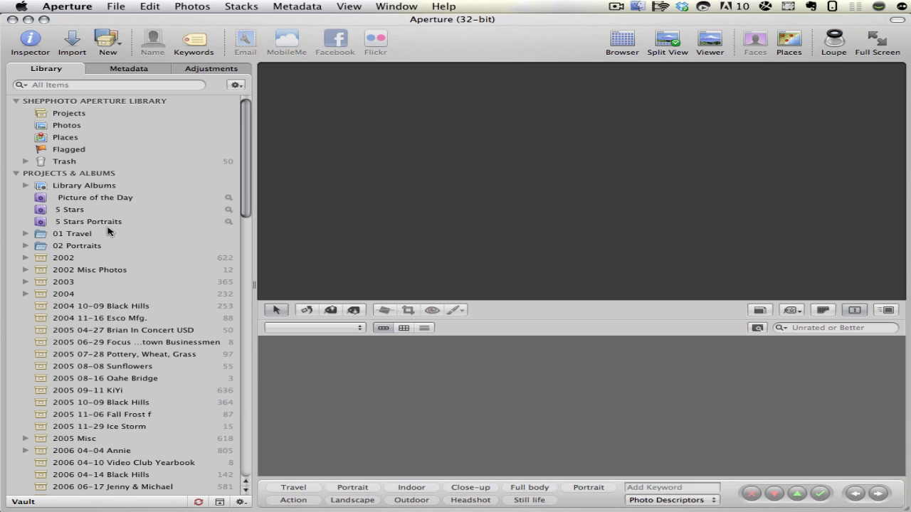
pyautogui.moveTo(131, 233)
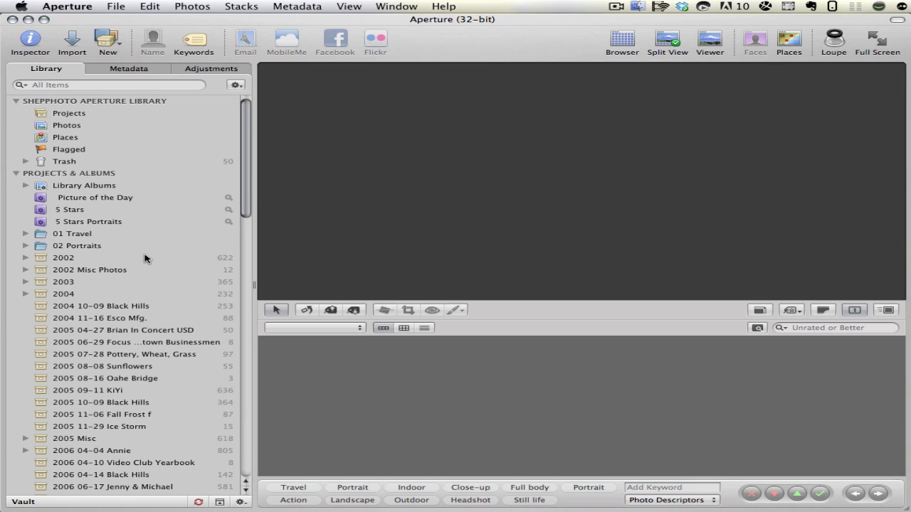
pyautogui.moveTo(176, 202)
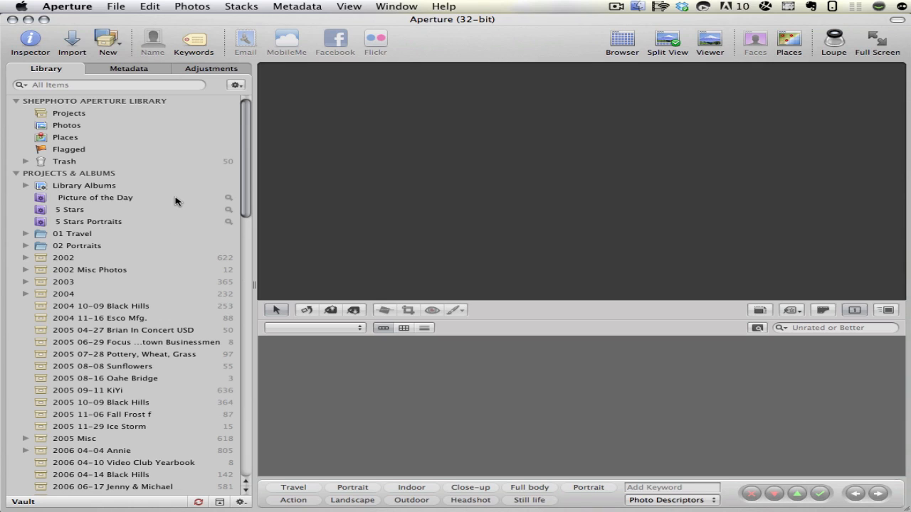